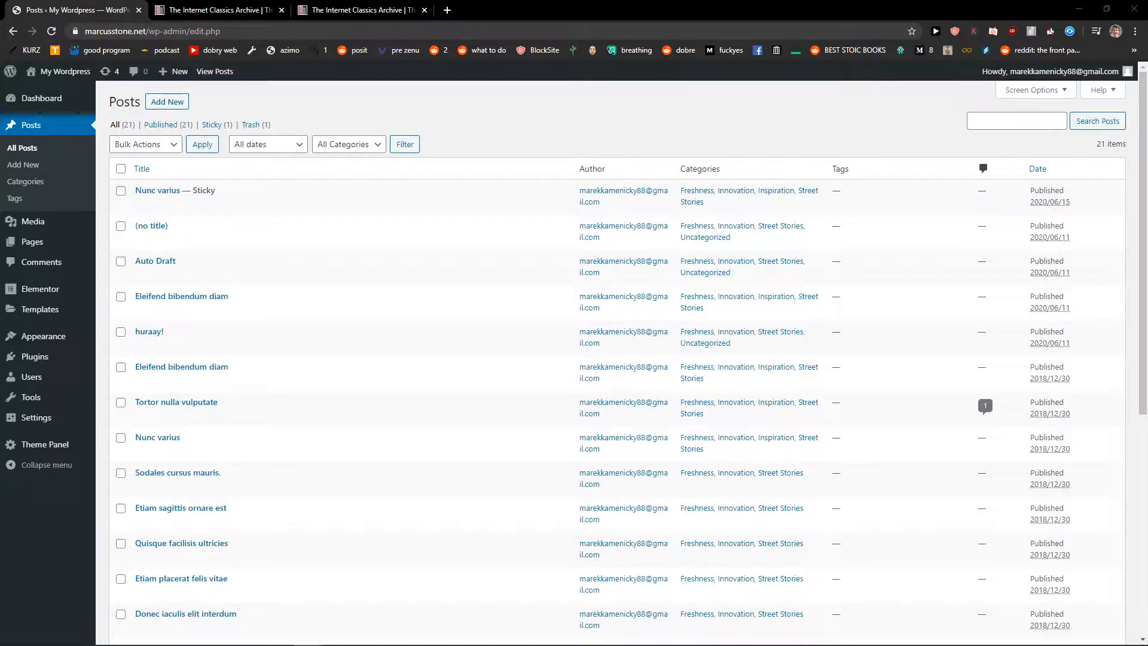
- Open the 'Nunc varius' post from the All Posts list in the block editor
scroll("down", 3)
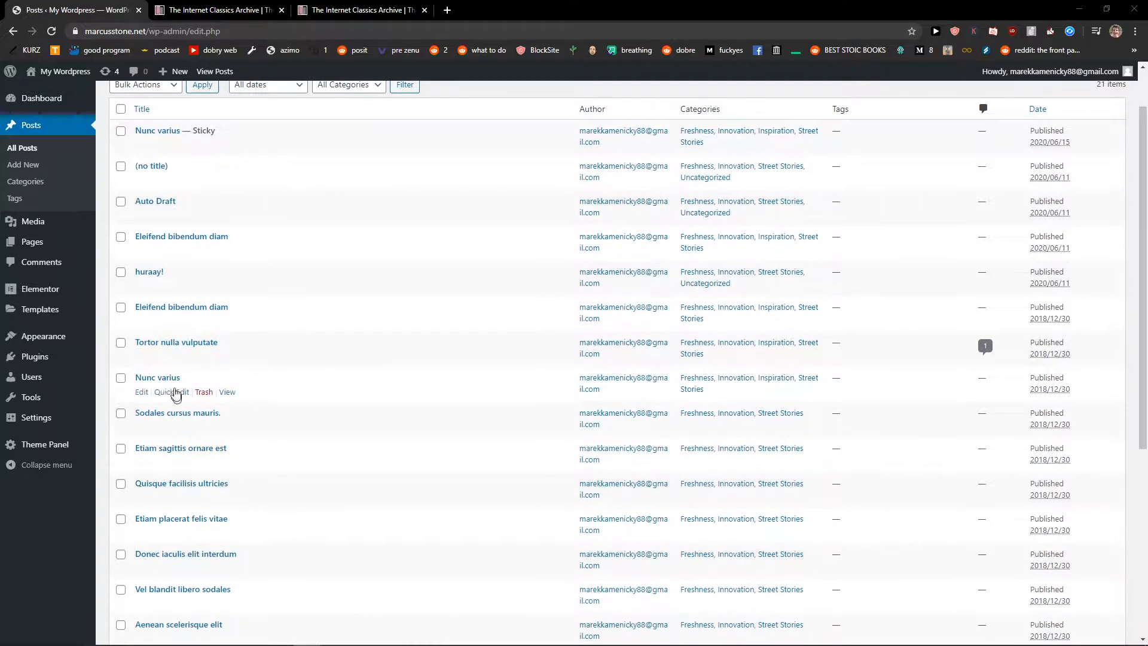
left_click(157, 377)
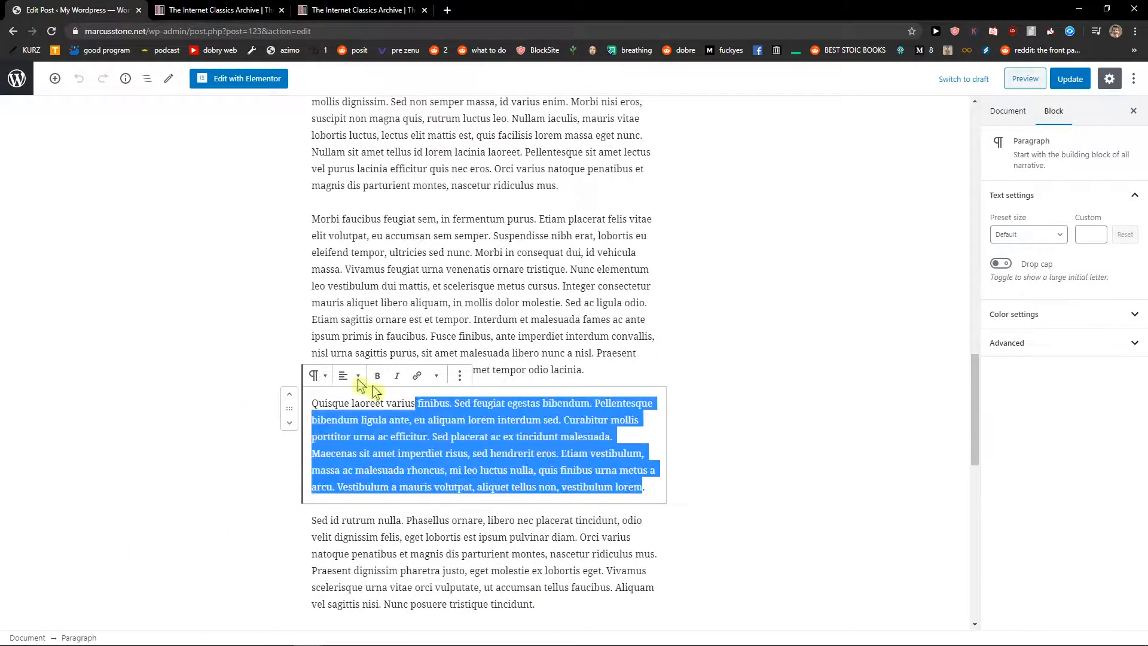
- Add <!--nextpage--> after the Quisque laoreet paragraph's </p> and keep the block as Custom HTML
left_click(459, 376)
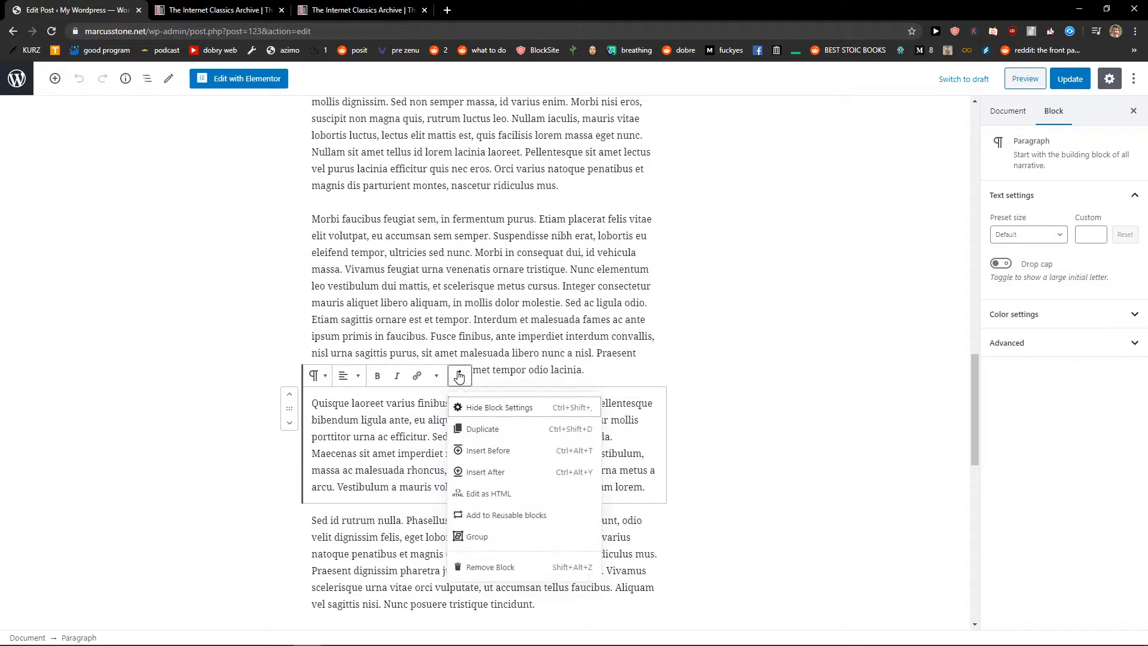
left_click(487, 493)
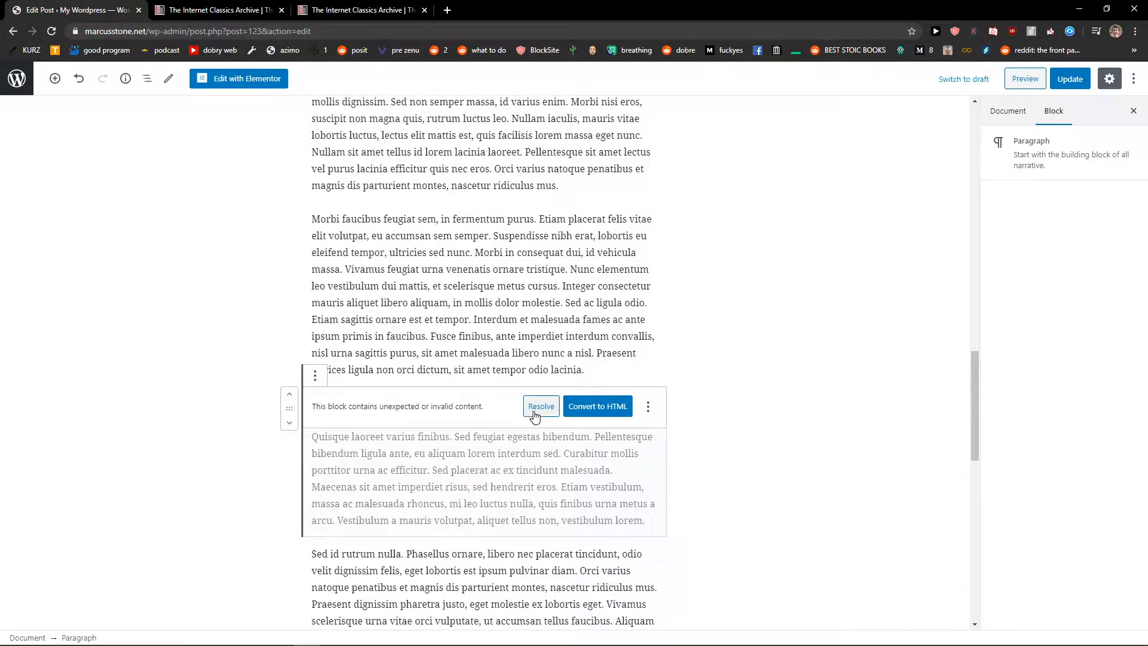
left_click(540, 406)
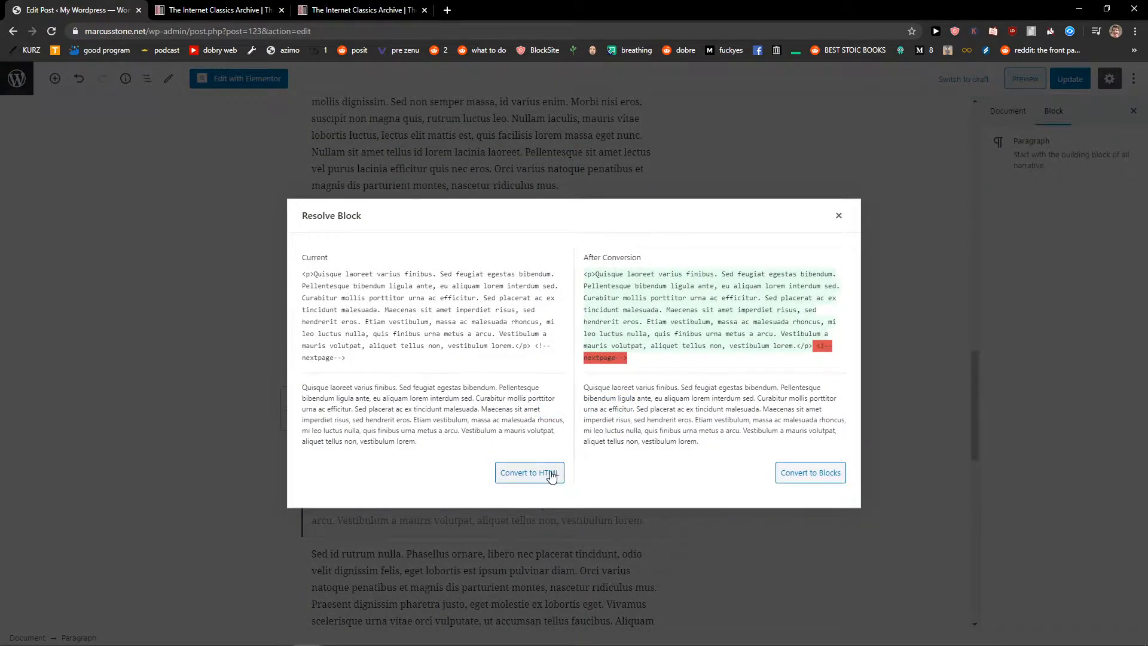
left_click(528, 472)
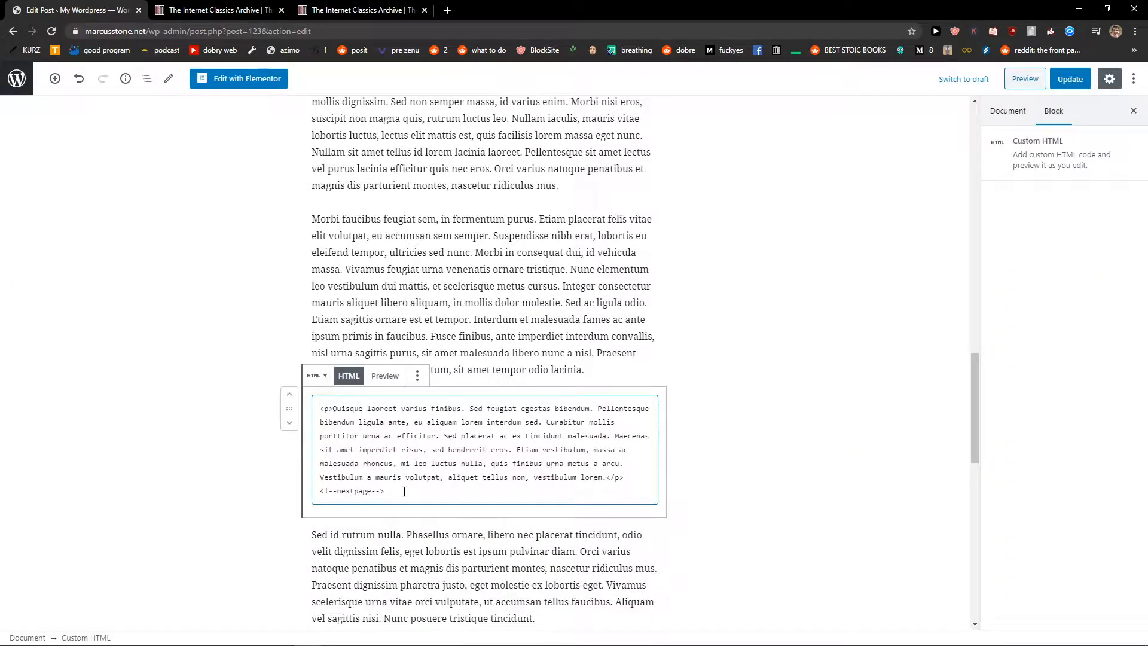
- Move </p> after <!--nextpage-->, update the post and preview it
double_click(352, 490)
type(" </p>")
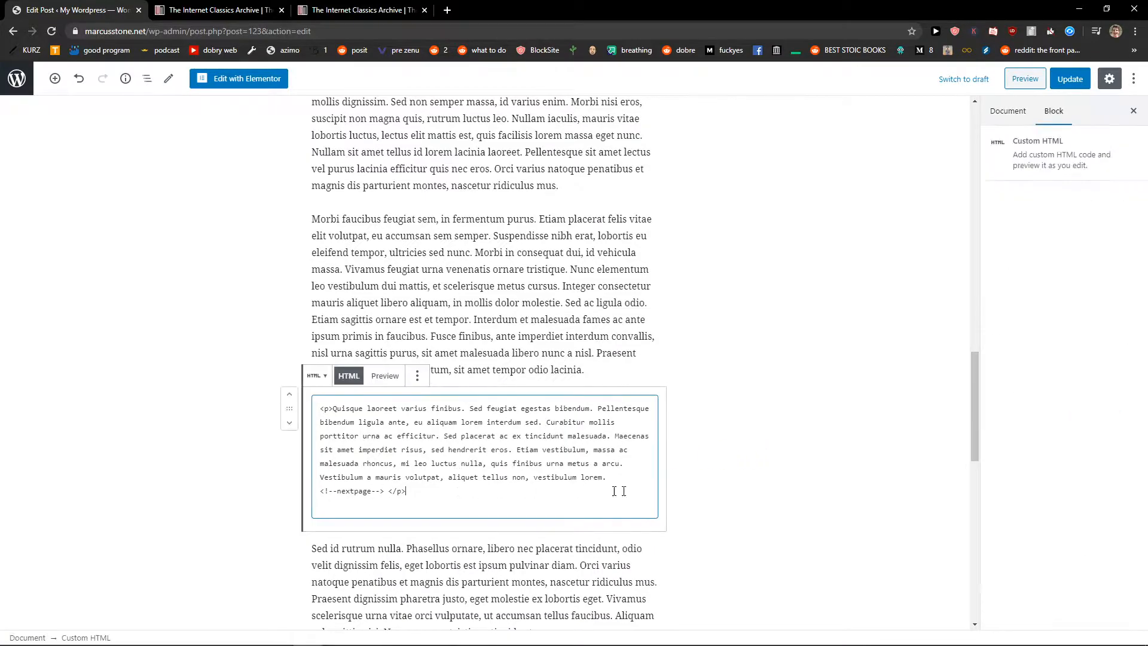
left_click(1069, 79)
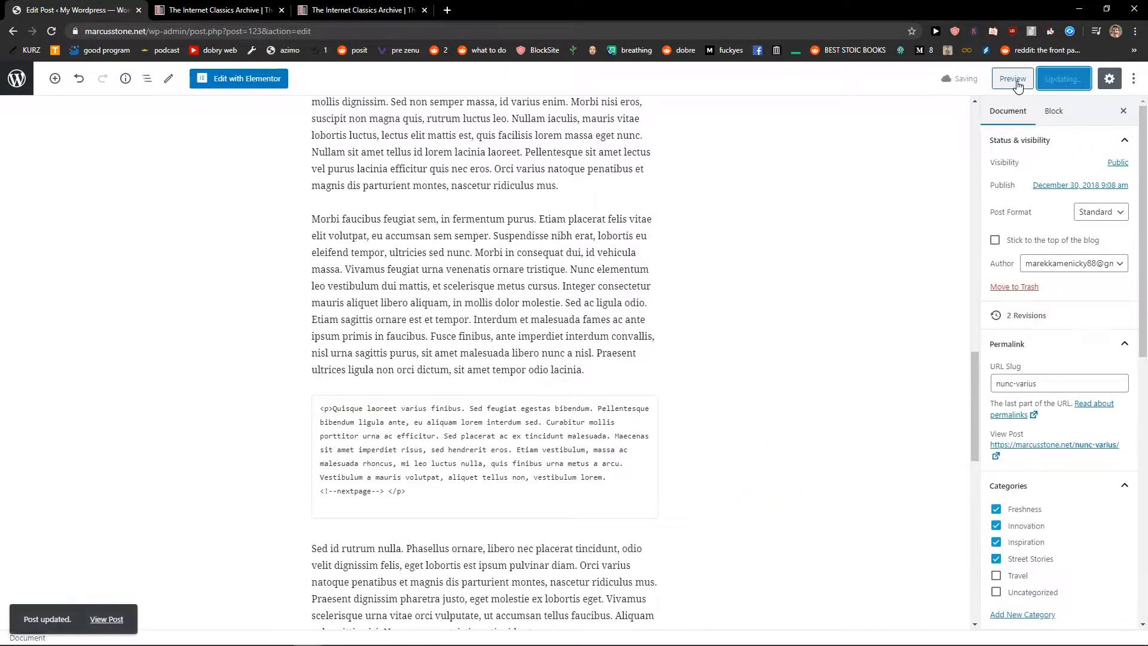
left_click(1012, 78)
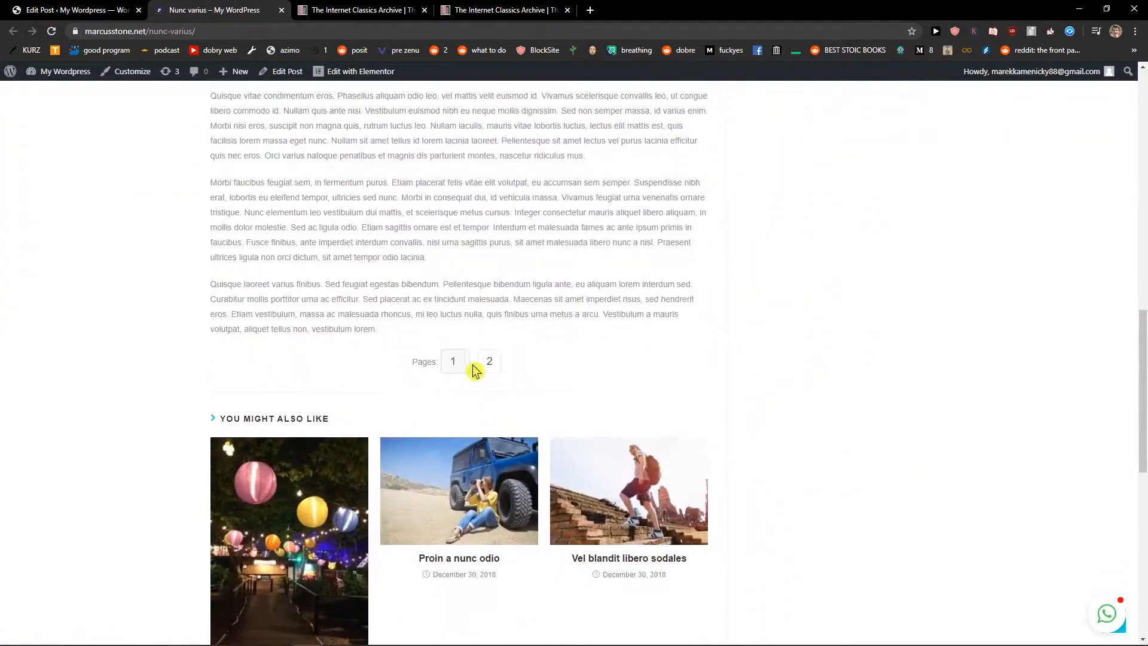
- Review the preview down to the 'Pages: 1 2' links at the end of page 1
left_click(488, 361)
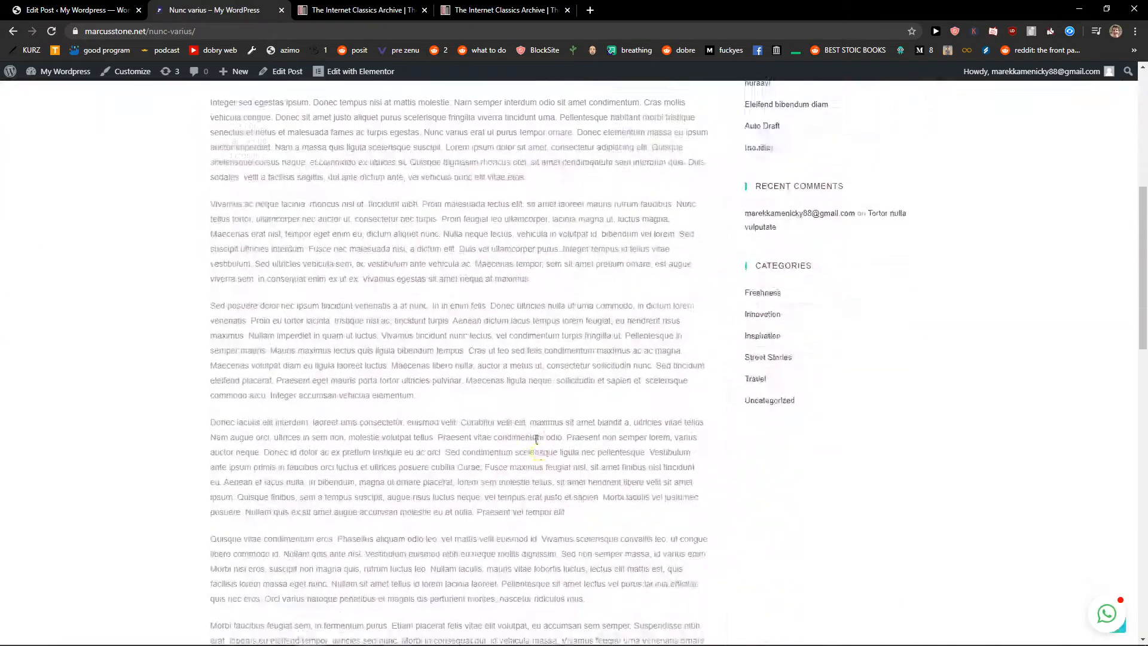
scroll("down", 3)
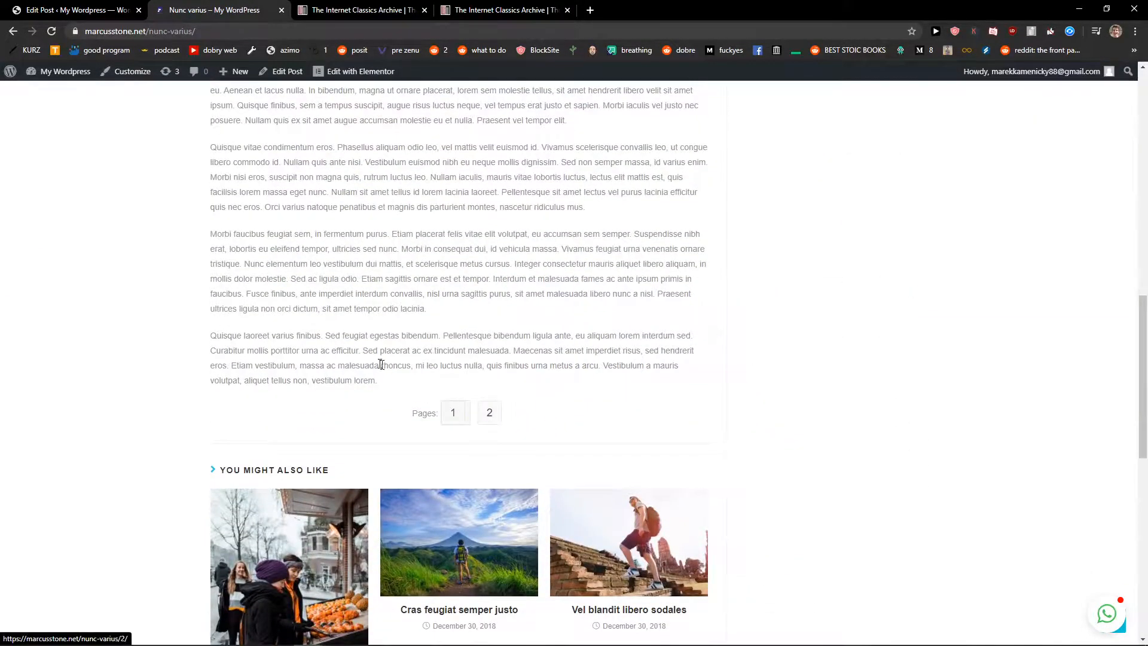
mouse_move(320, 624)
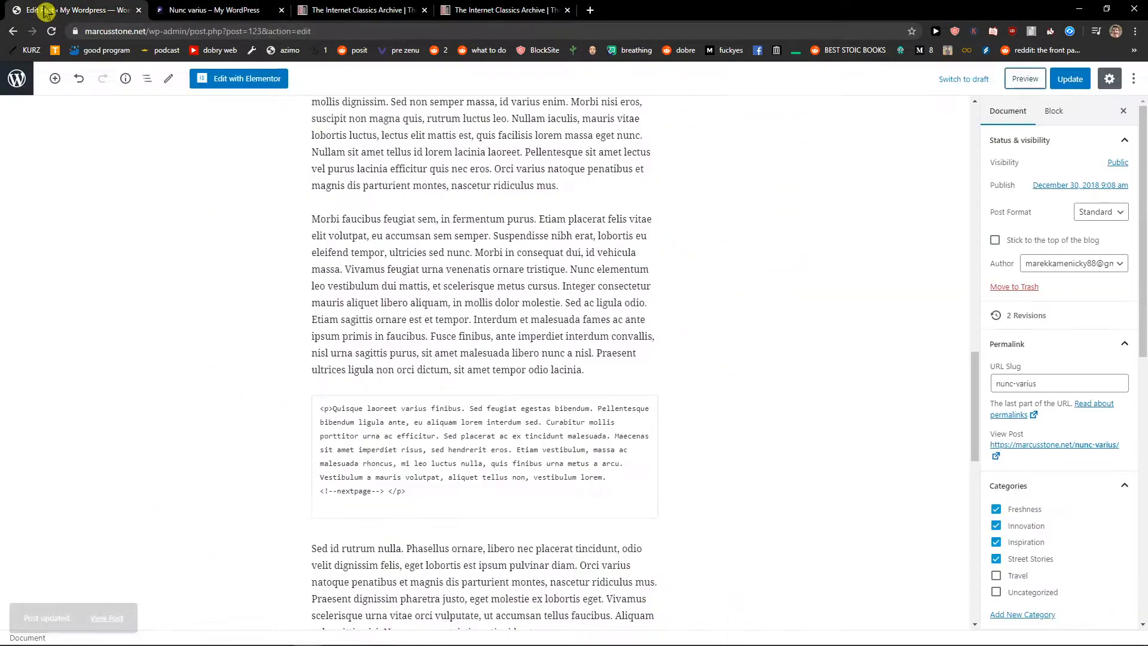
- Remove <!--nextpage--> from the Quisque laoreet Custom HTML block and update the post
left_click(483, 455)
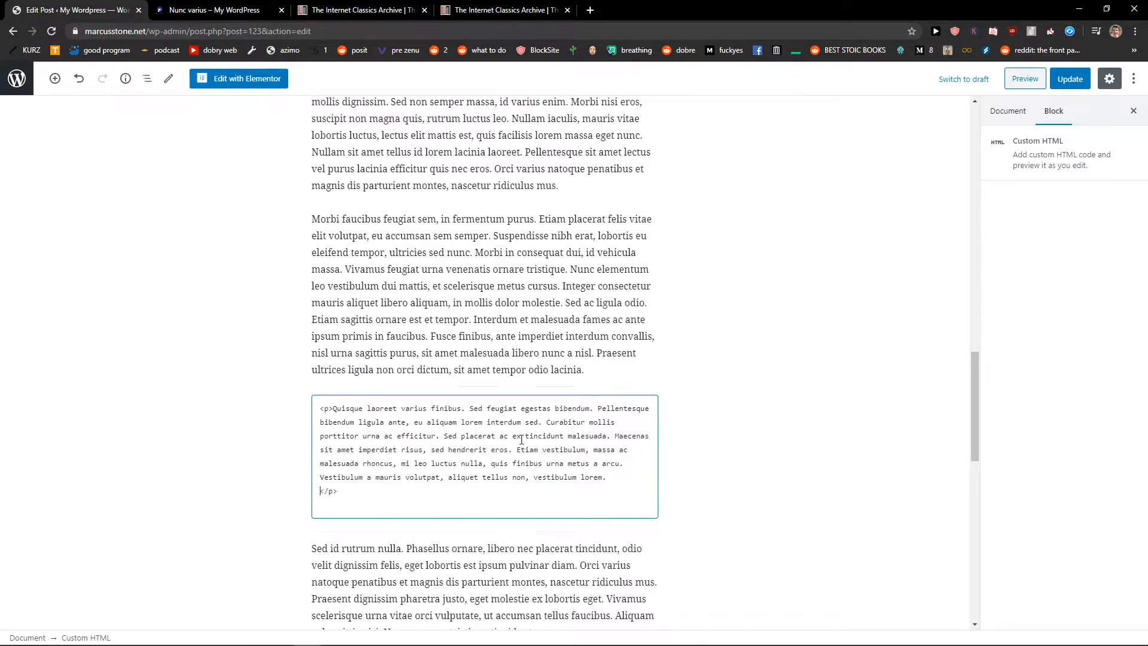
left_click(1069, 78)
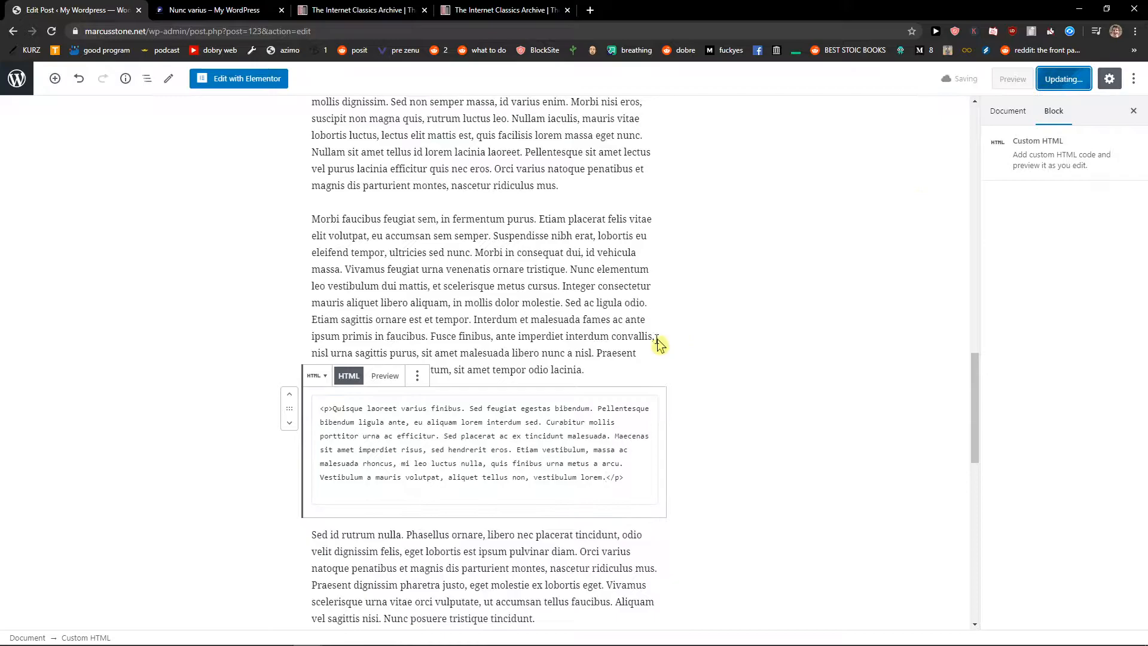
left_click(1064, 79)
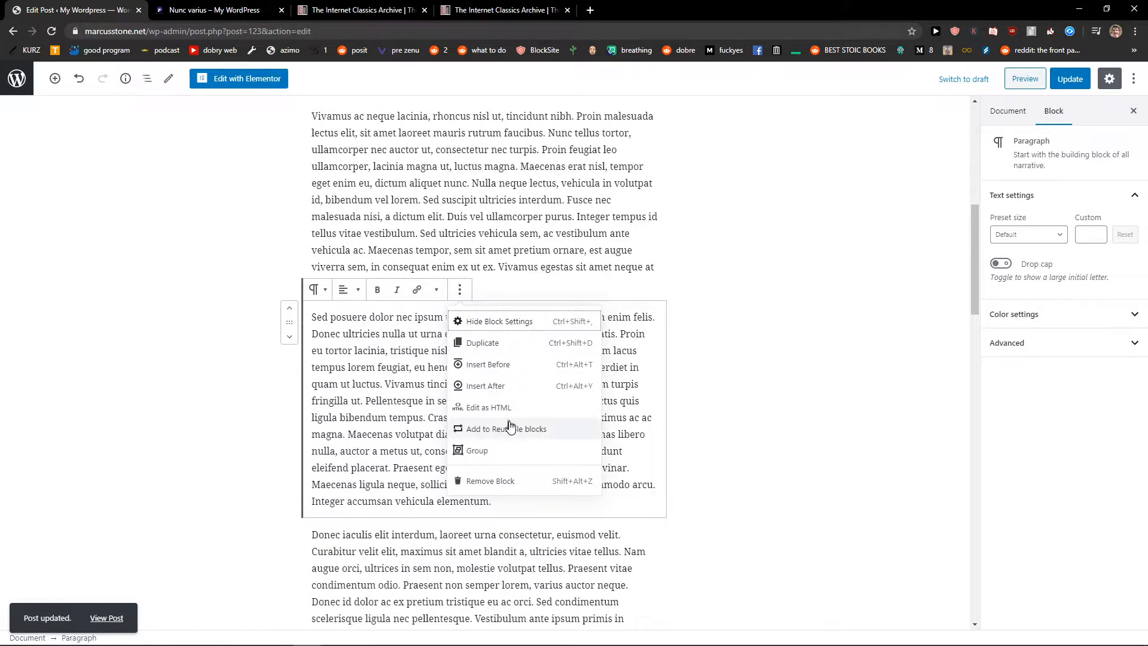
- Add <!--nextpage--> at the end of the Sed posuere paragraph via HTML editing, update and preview
left_click(489, 407)
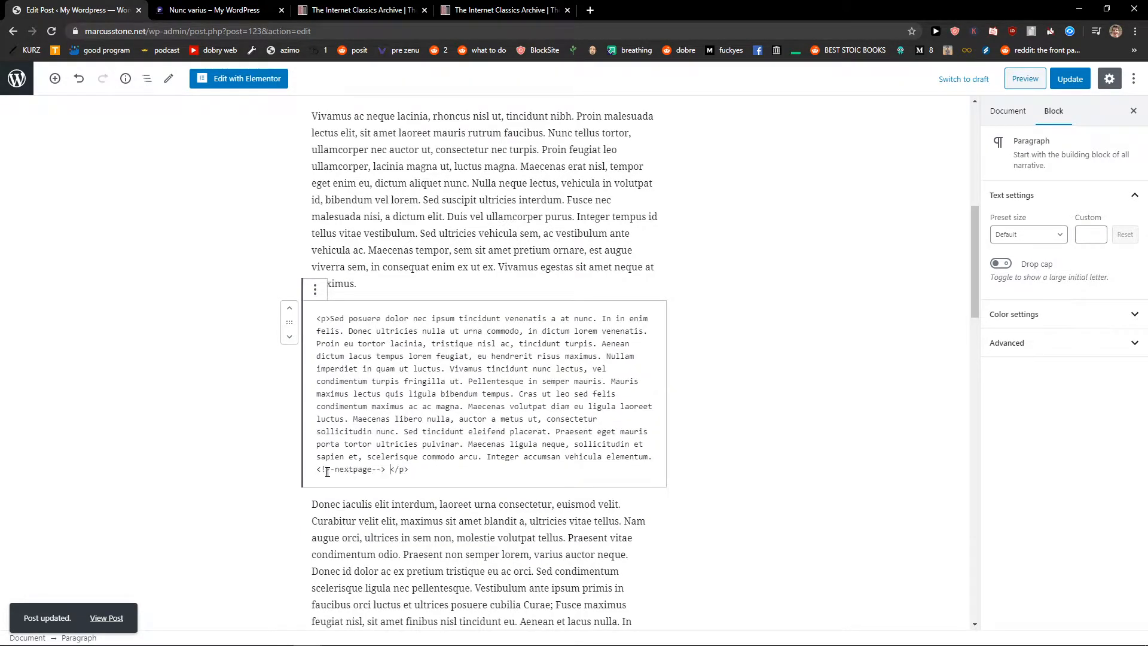
left_click(1069, 79)
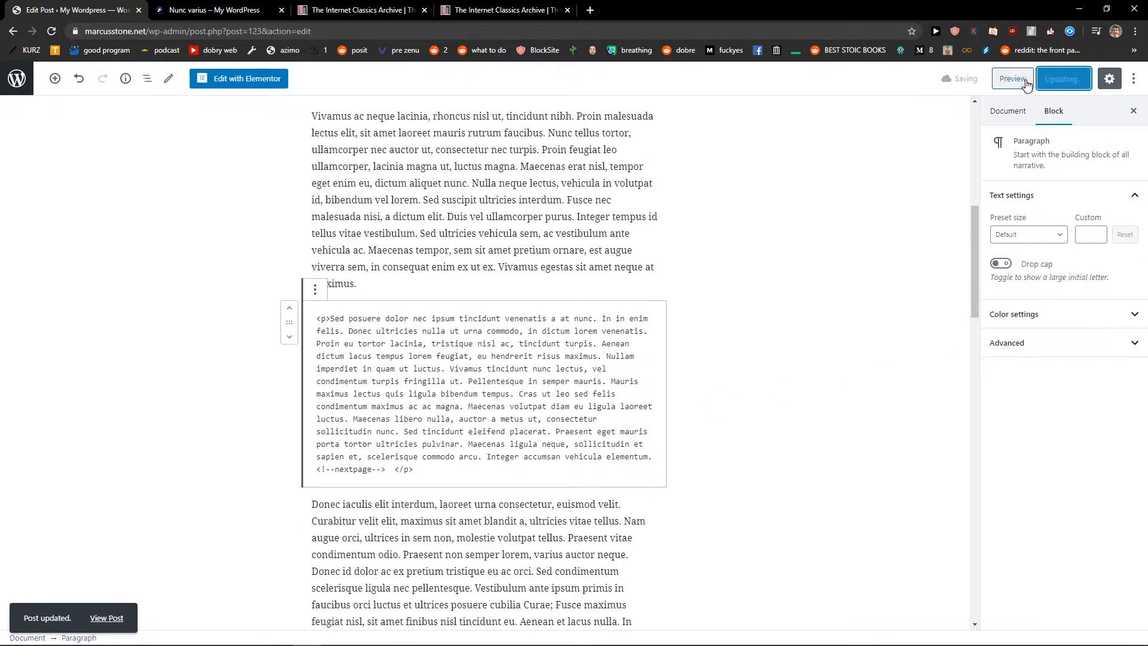
left_click(1013, 79)
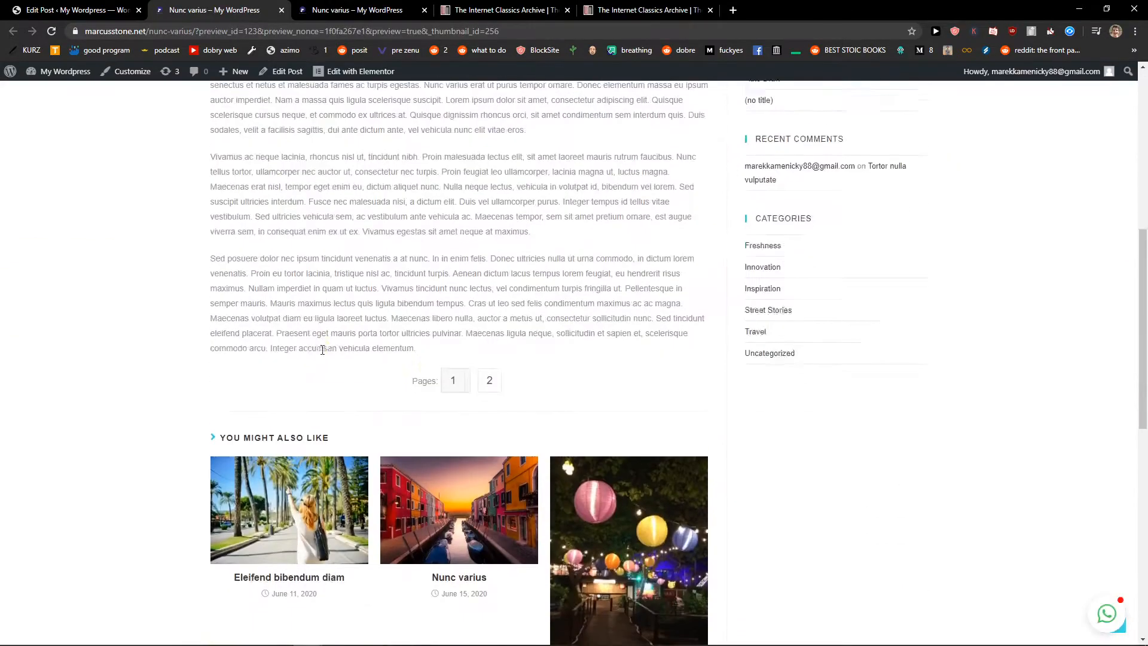
- Go to page 2 of the preview, starting with the Donec iaculis paragraph
left_click(489, 380)
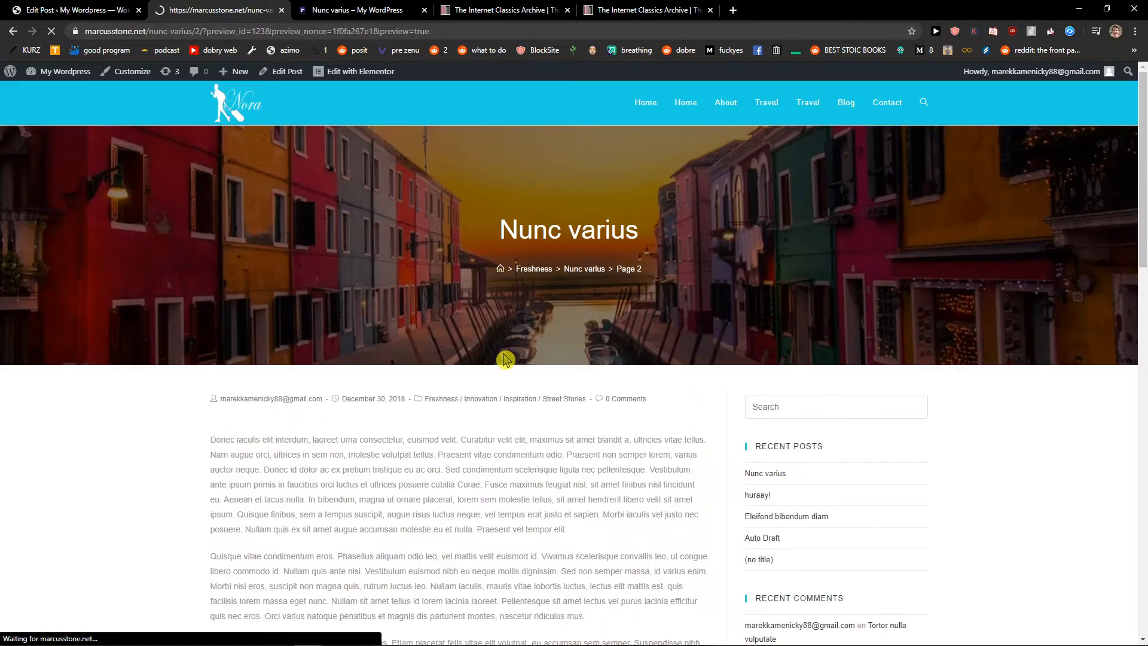